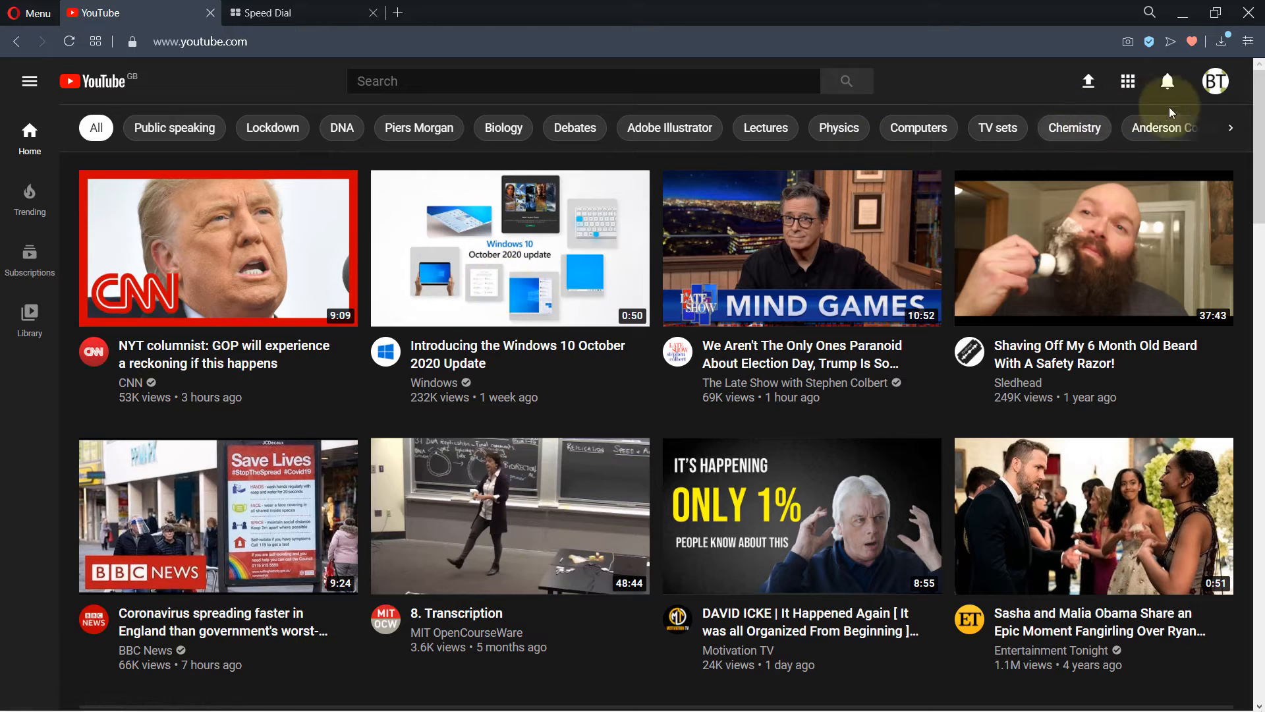
Step: Go from the YouTube home feed to the signed-in account's own channel page
{"action": "left_click", "coordinate": [1215, 80]}
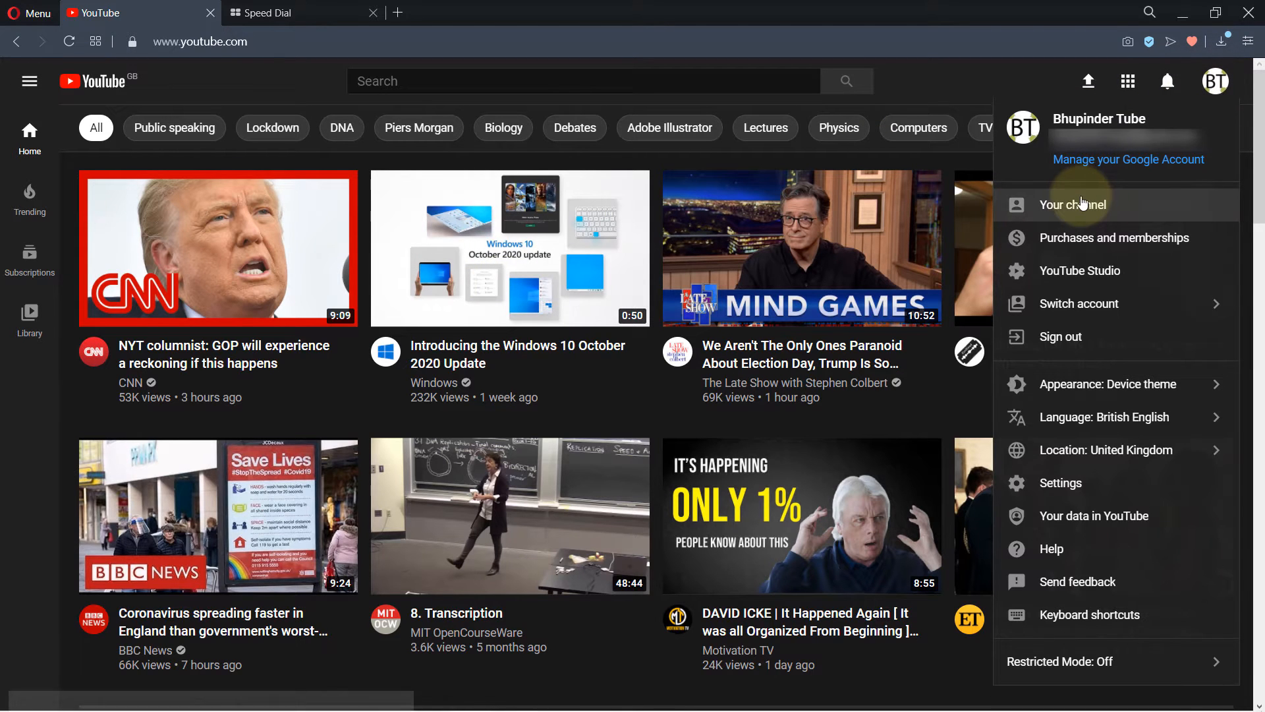
{"action": "left_click", "coordinate": [1074, 204]}
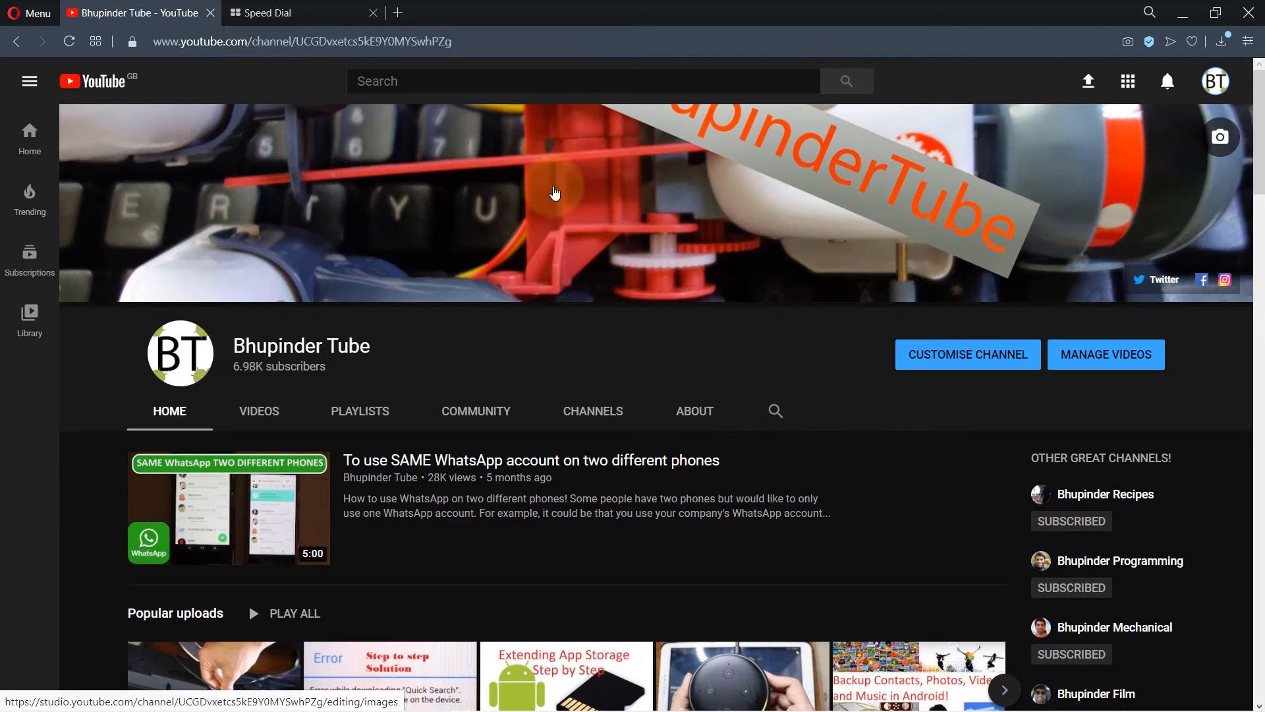
Step: Show the channel's Playlists page with its created playlists and the More Tutorials shelf
{"action": "left_click", "coordinate": [360, 411]}
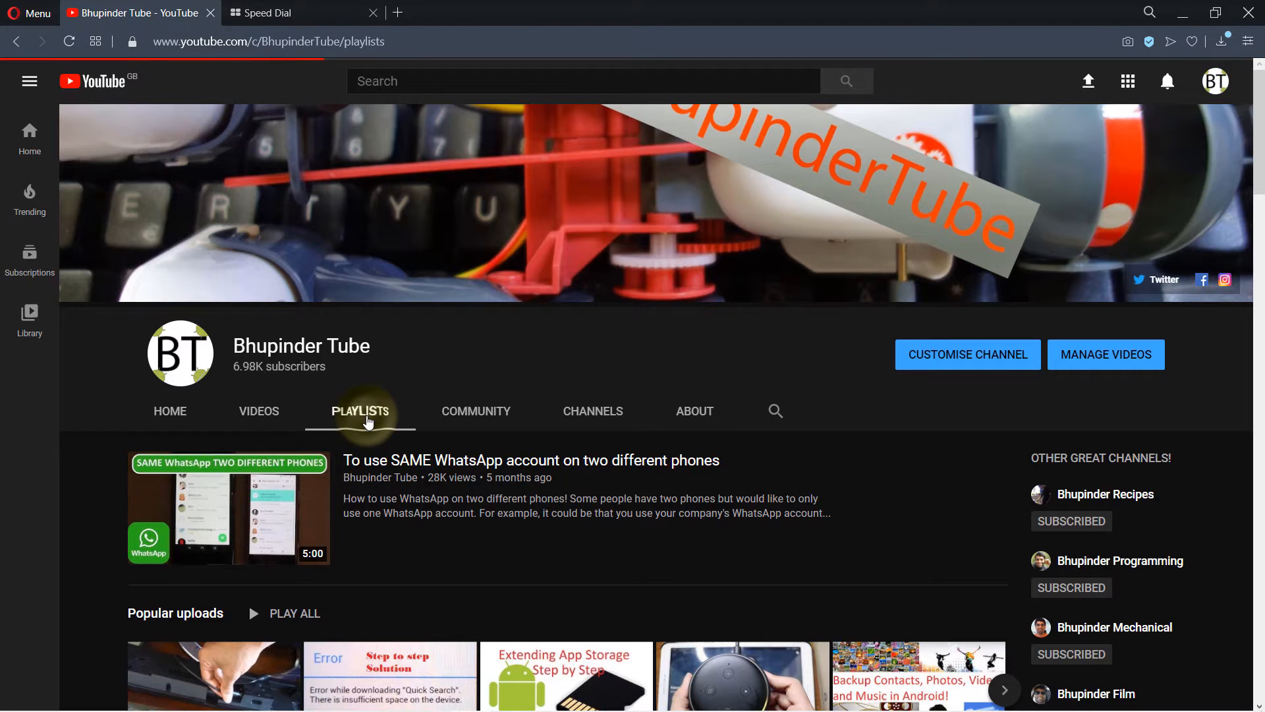
{"action": "scroll", "scroll_direction": "down", "scroll_amount": 3}
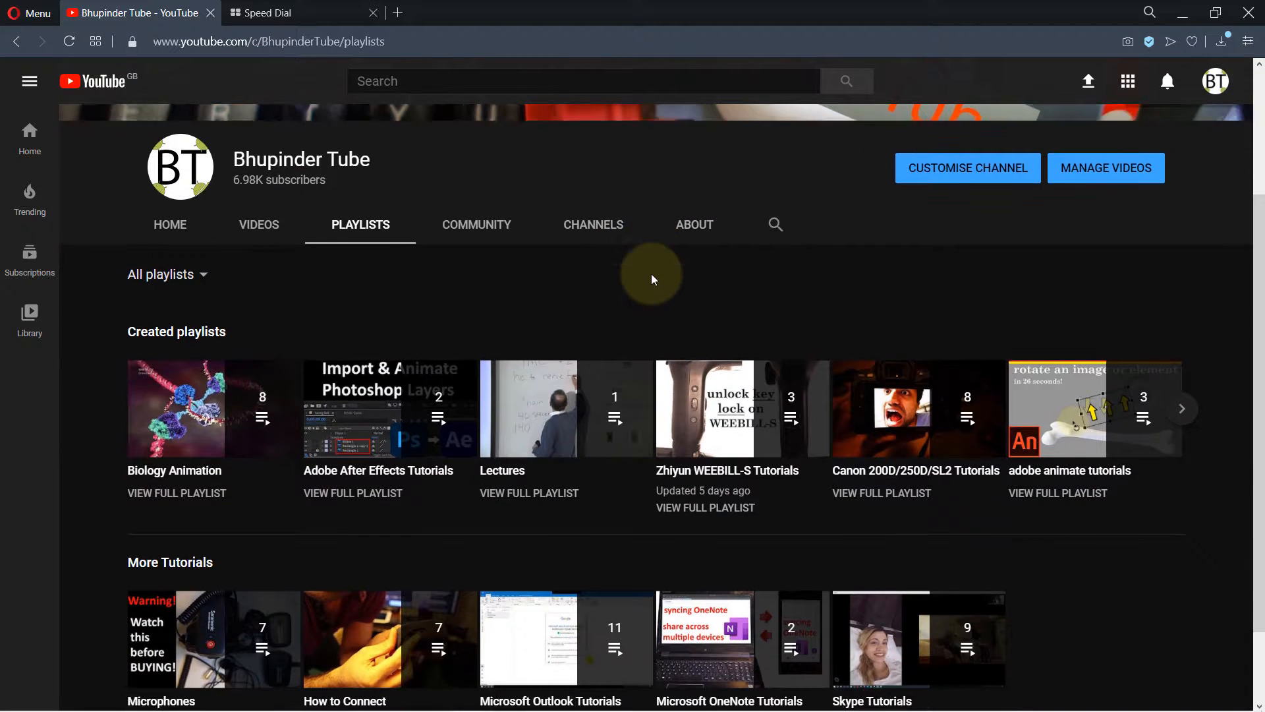
{"action": "scroll", "scroll_direction": "down", "scroll_amount": 3}
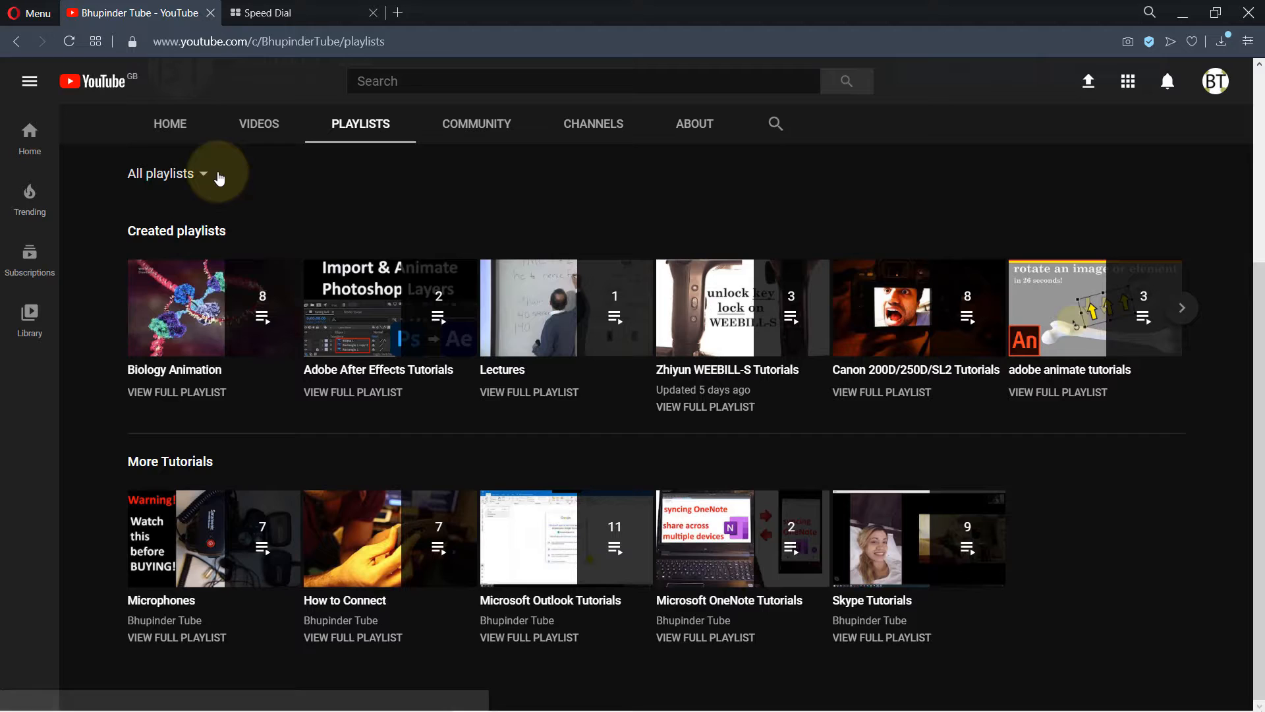
{"action": "left_click", "coordinate": [166, 173]}
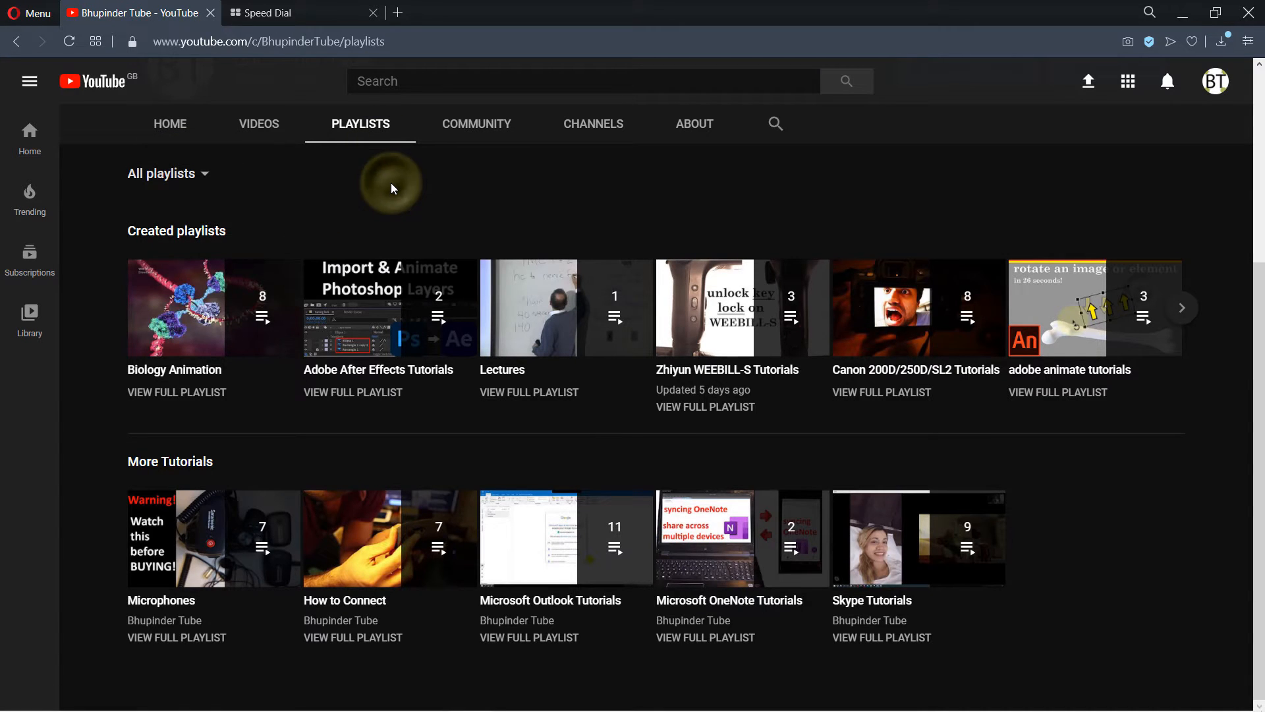
{"action": "mouse_move", "coordinate": [371, 216]}
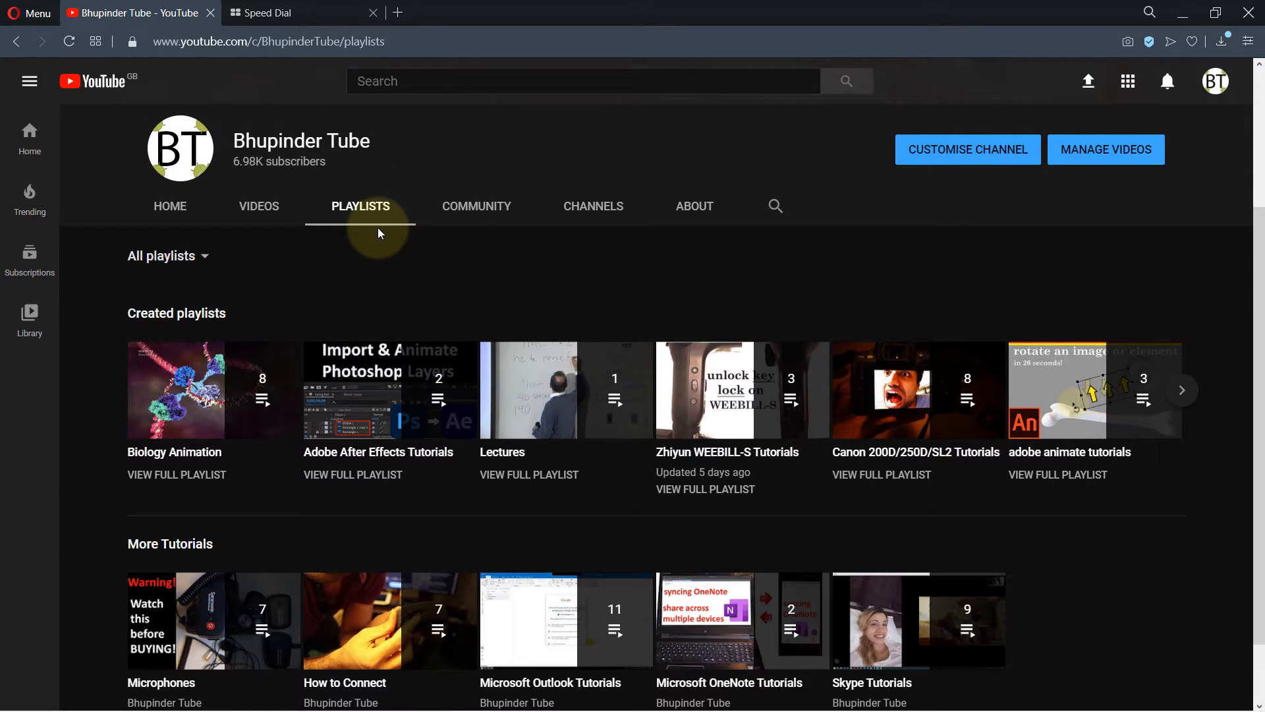
{"action": "mouse_move", "coordinate": [380, 238]}
{"action": "type", "text": "?view_as=subscriber"}
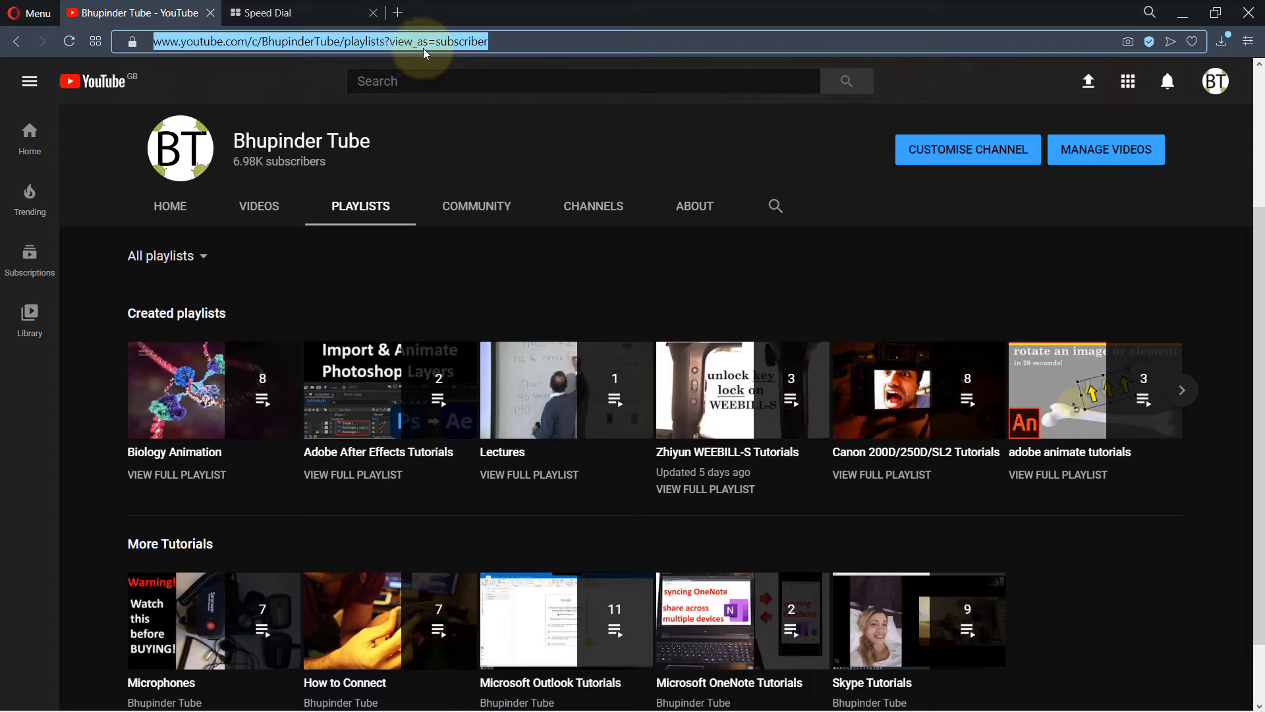
{"action": "mouse_move", "coordinate": [428, 54]}
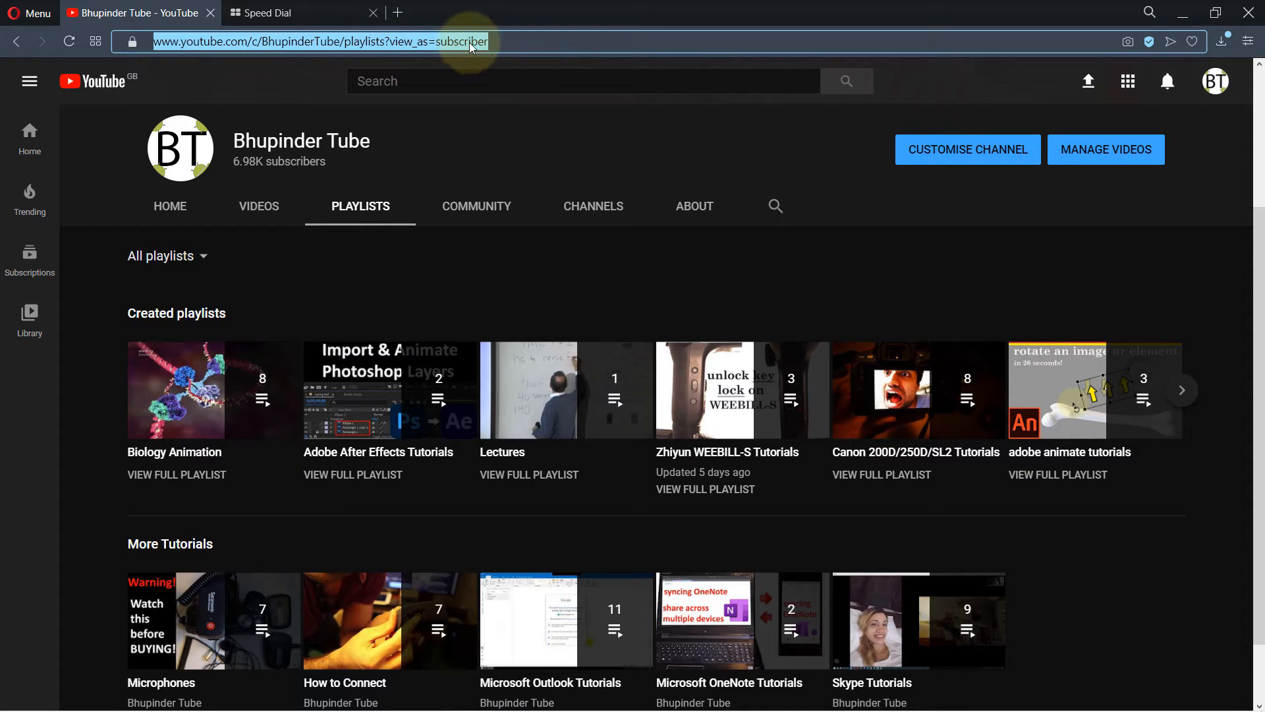
Step: Replace the view_as=subscriber URL value with 'self' to load the owner's playlists view
{"action": "double_click", "coordinate": [460, 41]}
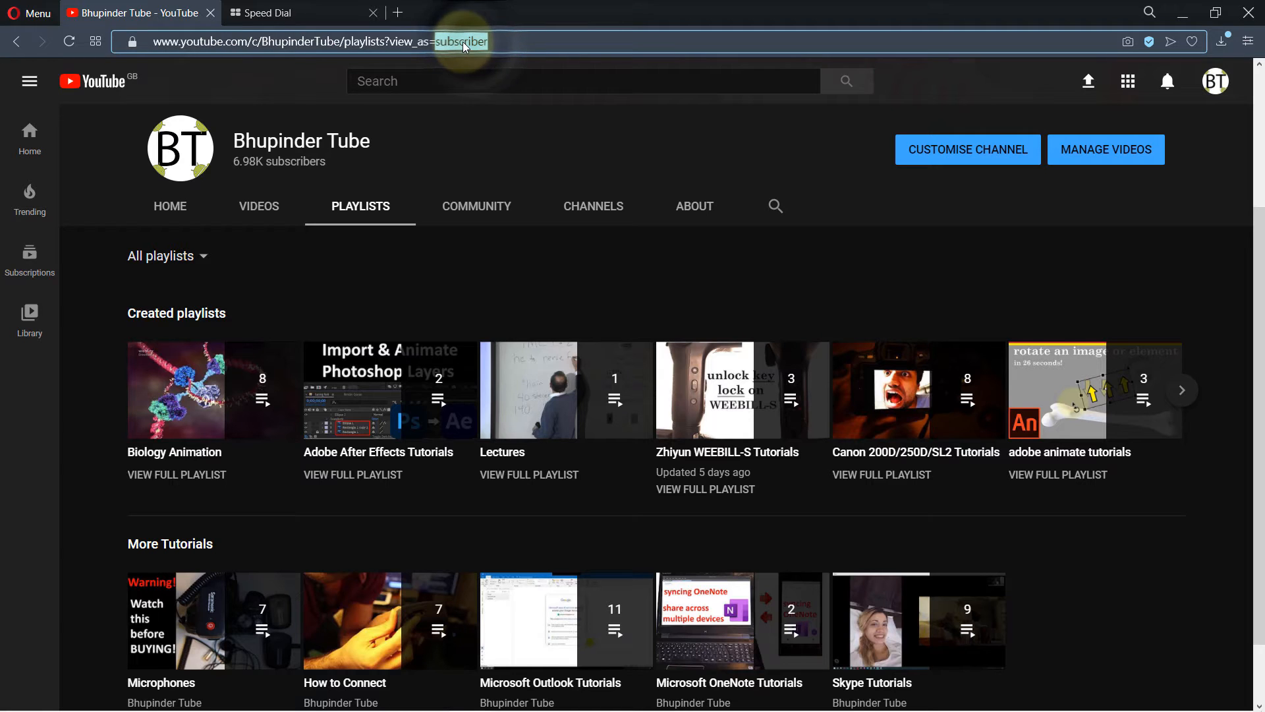
{"action": "type", "text": "sel"}
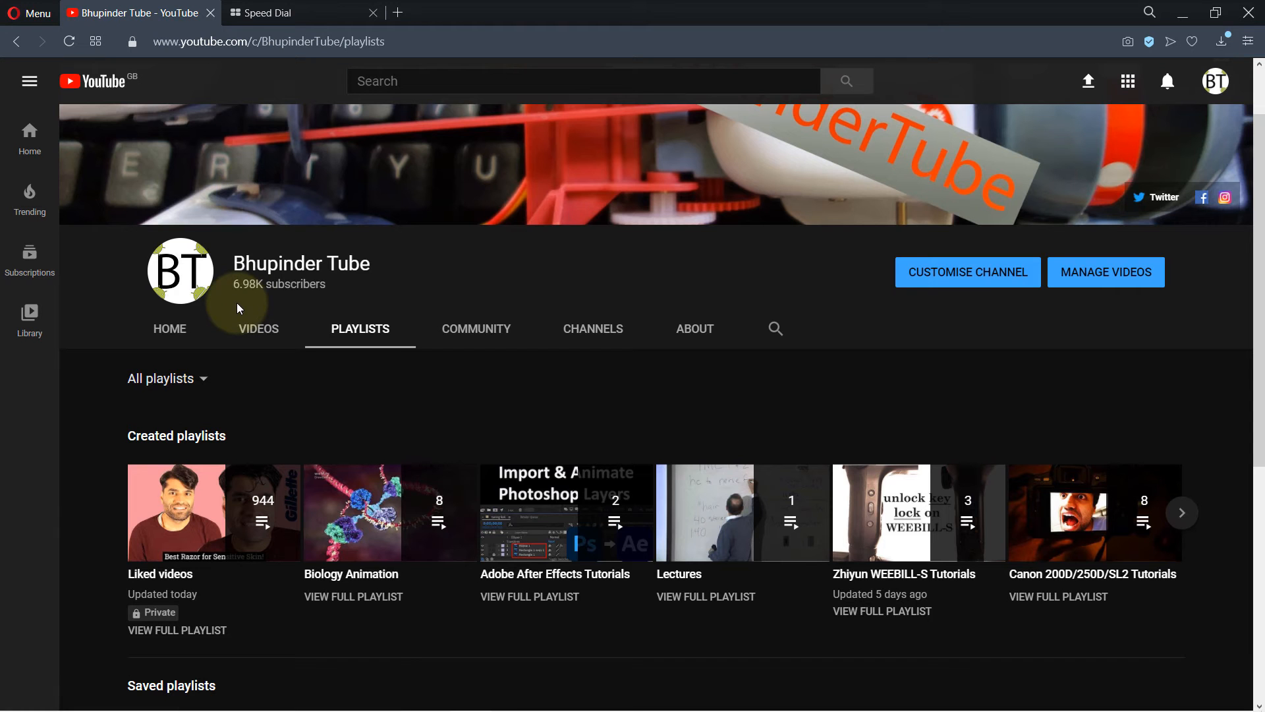
{"action": "scroll", "scroll_direction": "down", "scroll_amount": 3}
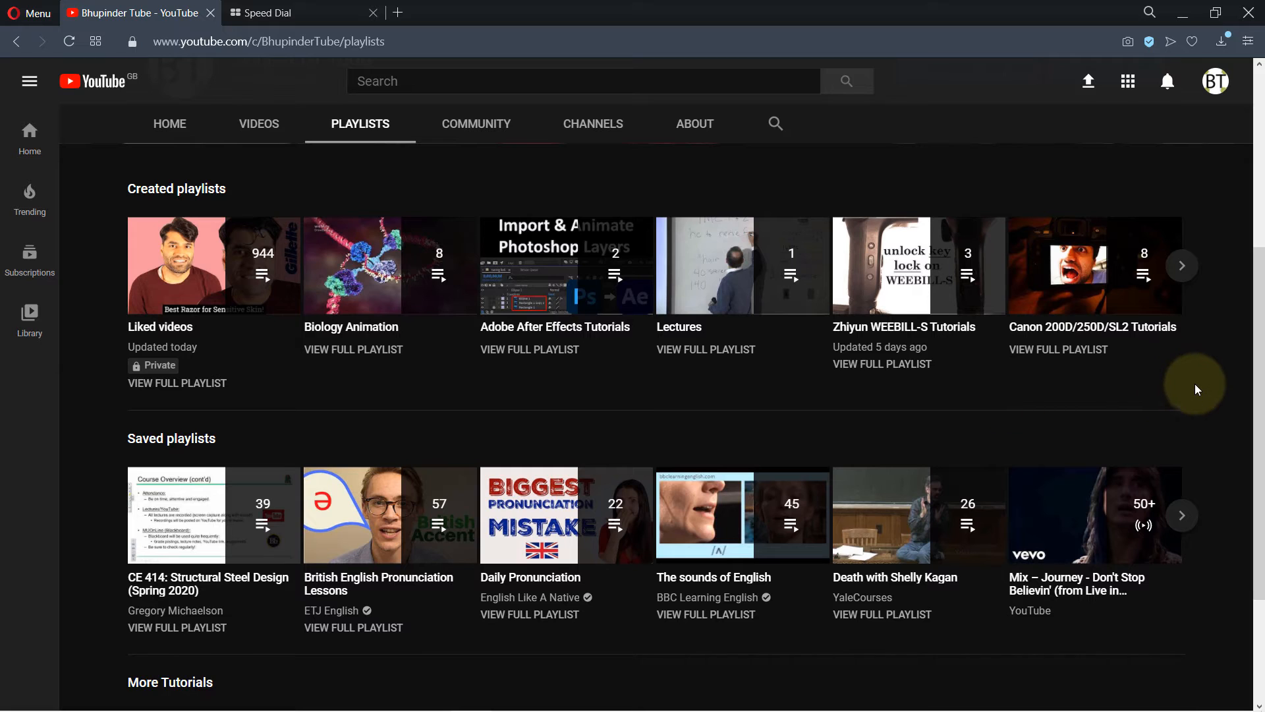
{"action": "mouse_move", "coordinate": [353, 422]}
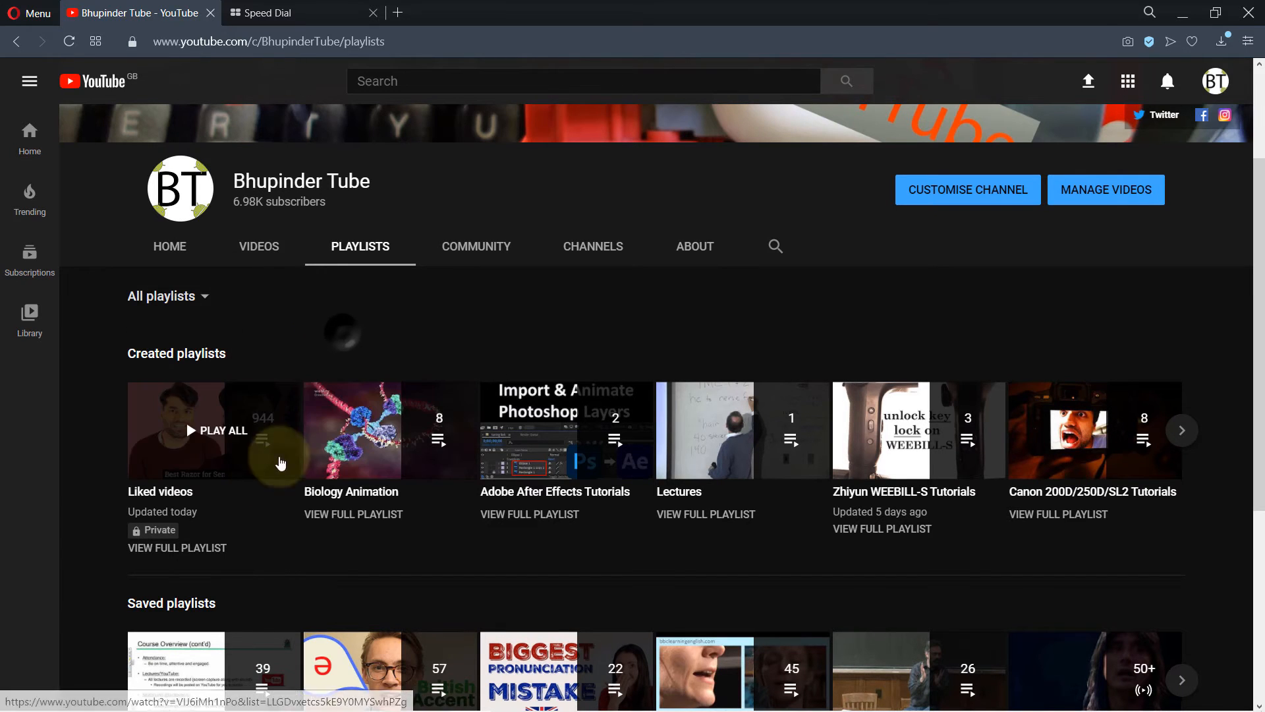
{"action": "scroll", "scroll_direction": "down", "scroll_amount": 3}
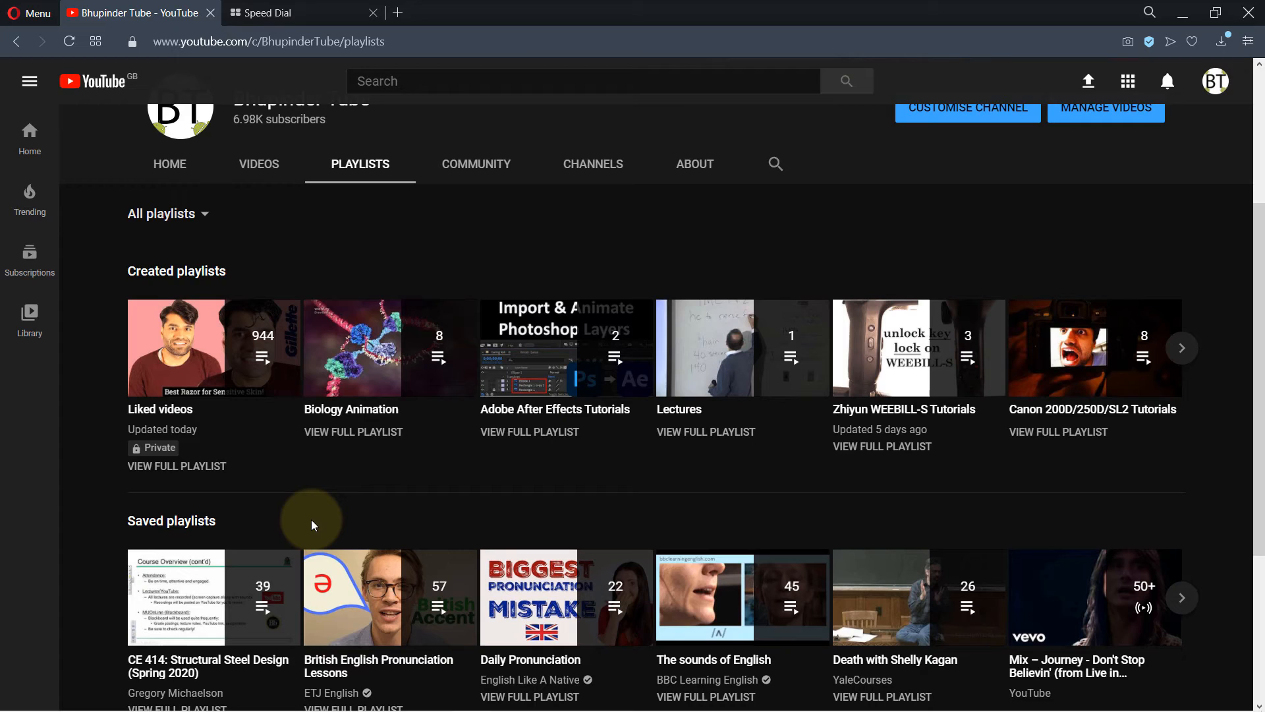